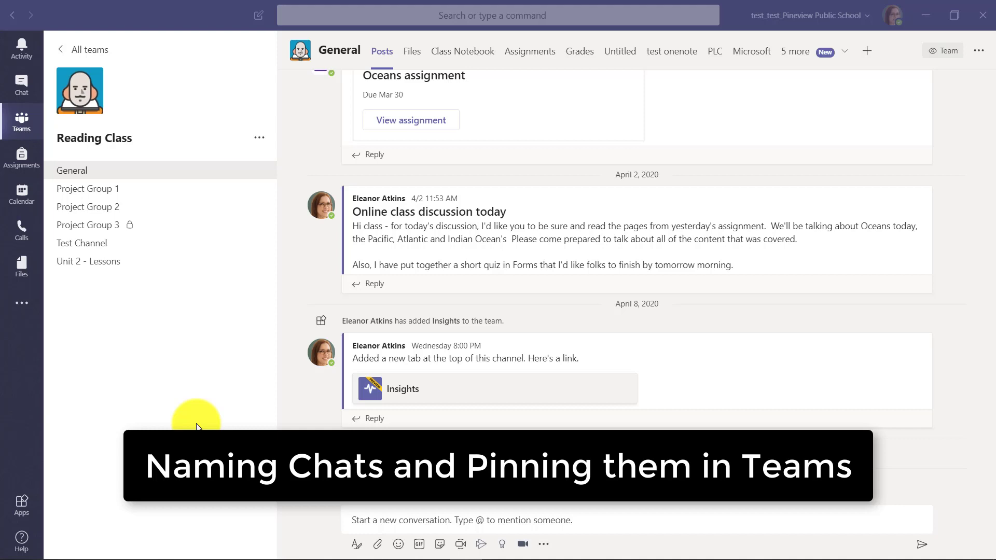
{"action": "mouse_move", "coordinate": [155, 214]}
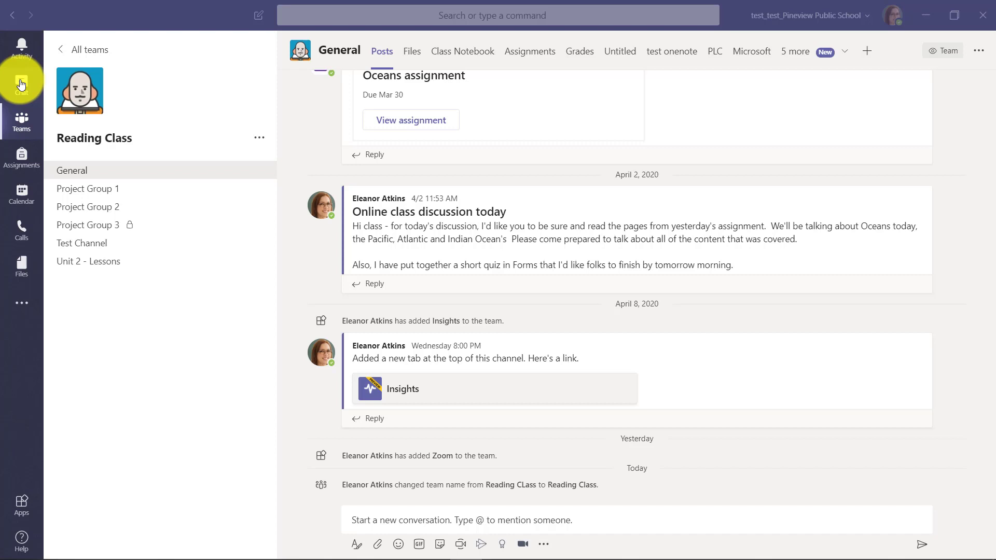
- Switch from the Reading Class channel to the Chat area in Teams
{"action": "left_click", "coordinate": [21, 84]}
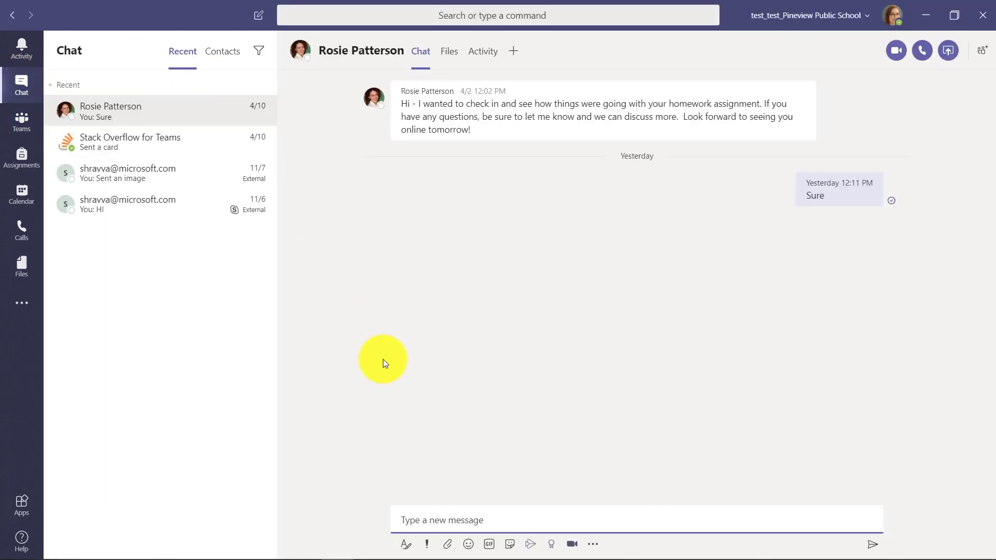
{"action": "left_click", "coordinate": [258, 16]}
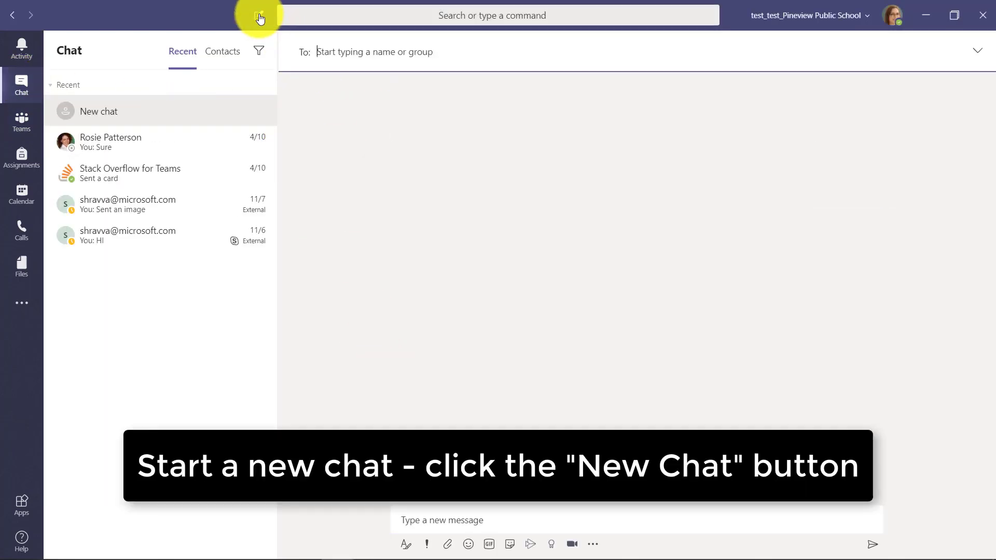
{"action": "type", "text": "rosie Patterson Linda Johnson"}
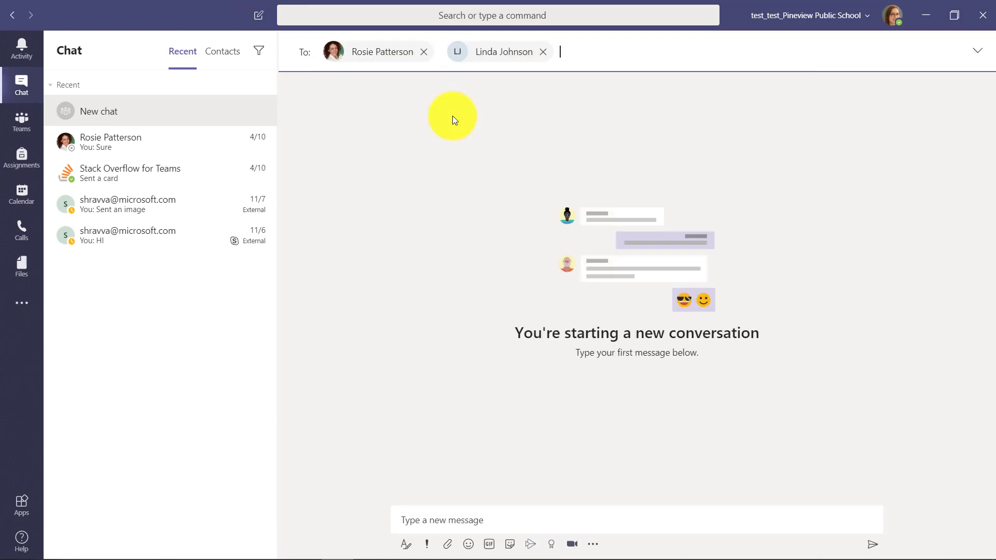
{"action": "type", "text": "je"}
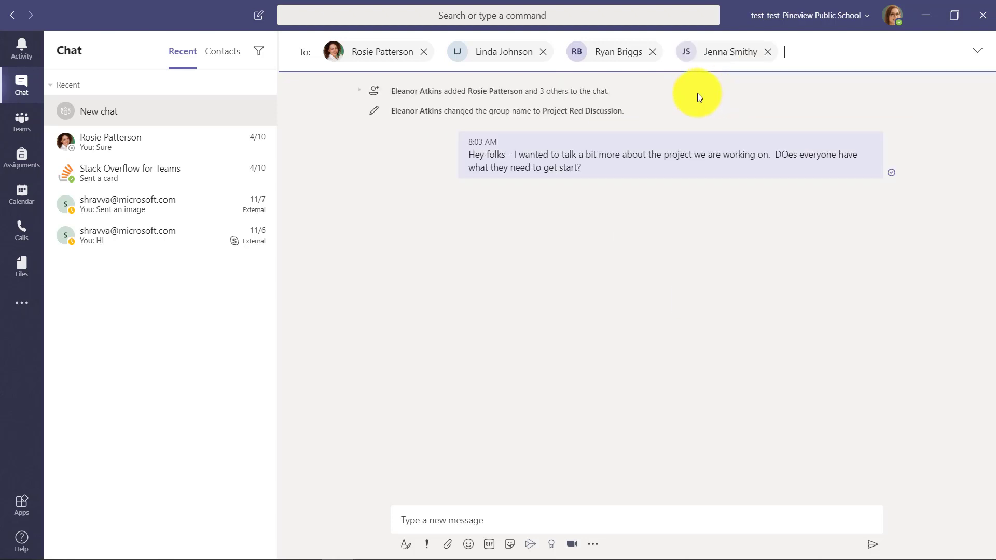
{"action": "mouse_move", "coordinate": [561, 125]}
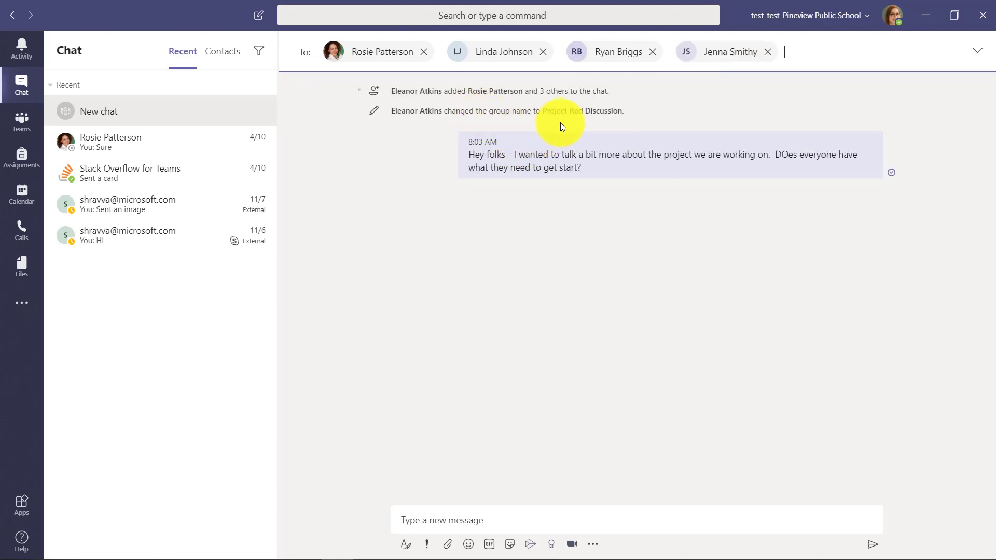
{"action": "mouse_move", "coordinate": [593, 169]}
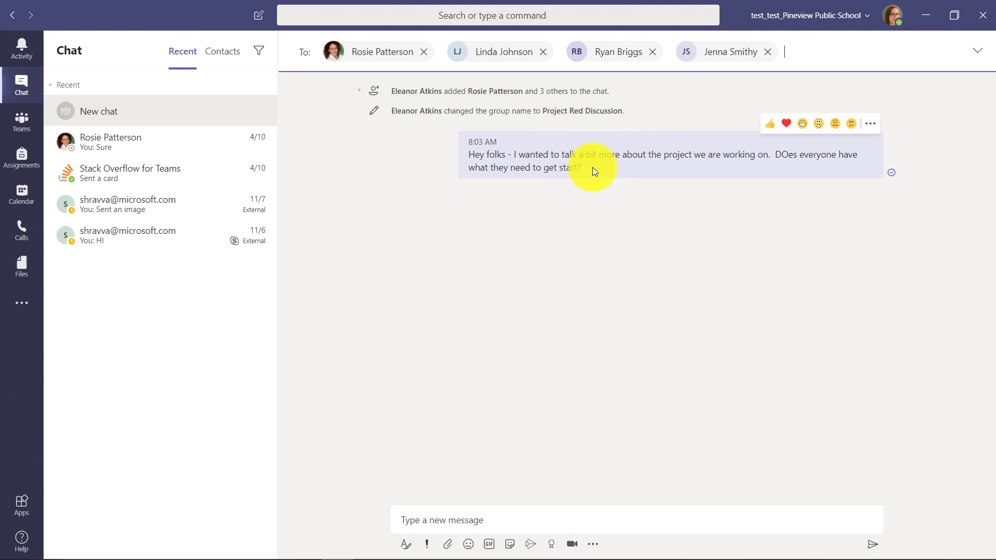
{"action": "mouse_move", "coordinate": [683, 123]}
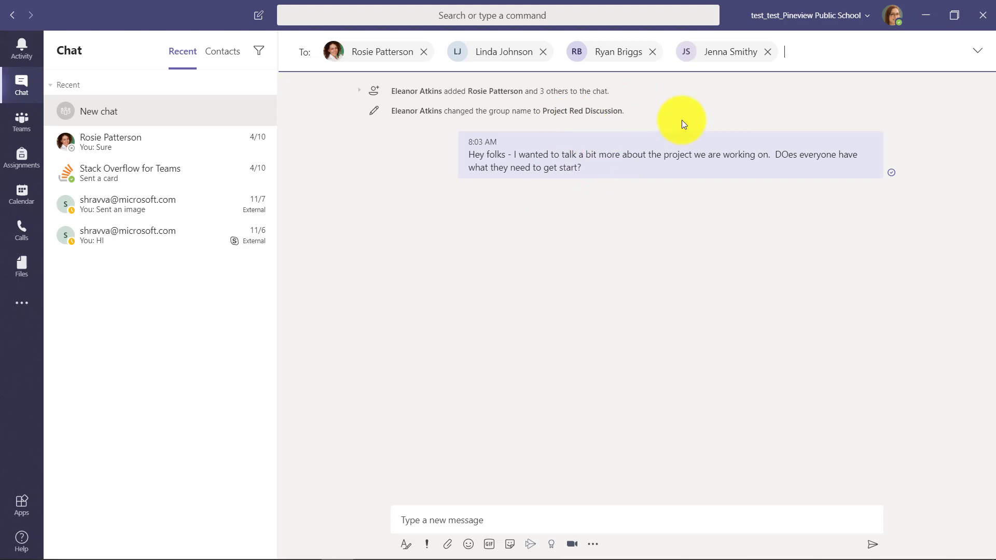
{"action": "mouse_move", "coordinate": [397, 87]}
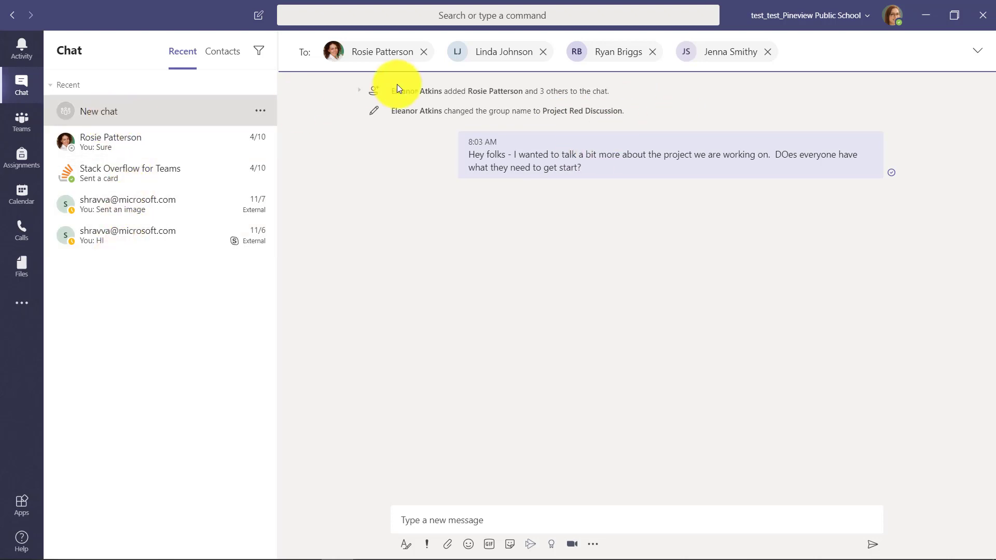
{"action": "mouse_move", "coordinate": [978, 52]}
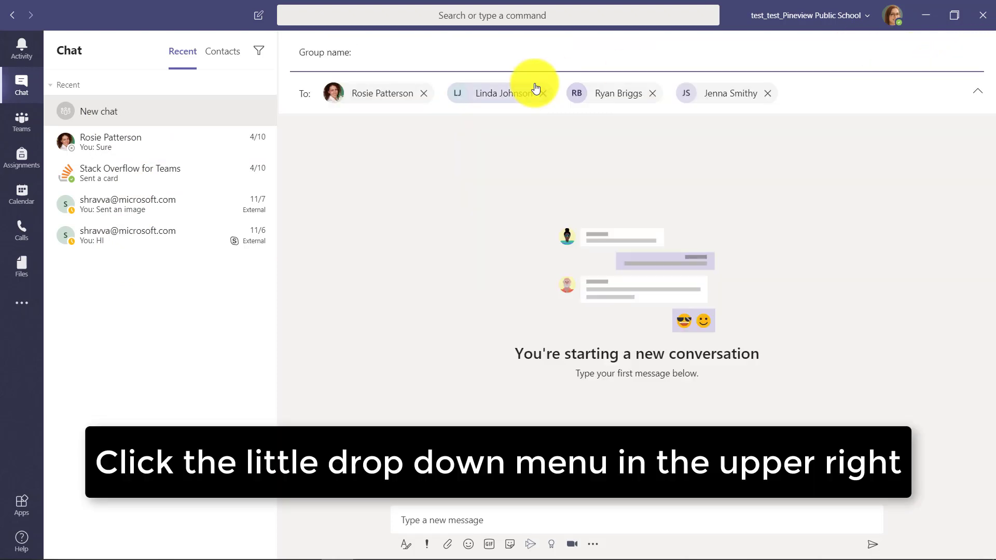
- Name the new group chat 'Project Group Blue'
{"action": "type", "text": "Project Group"}
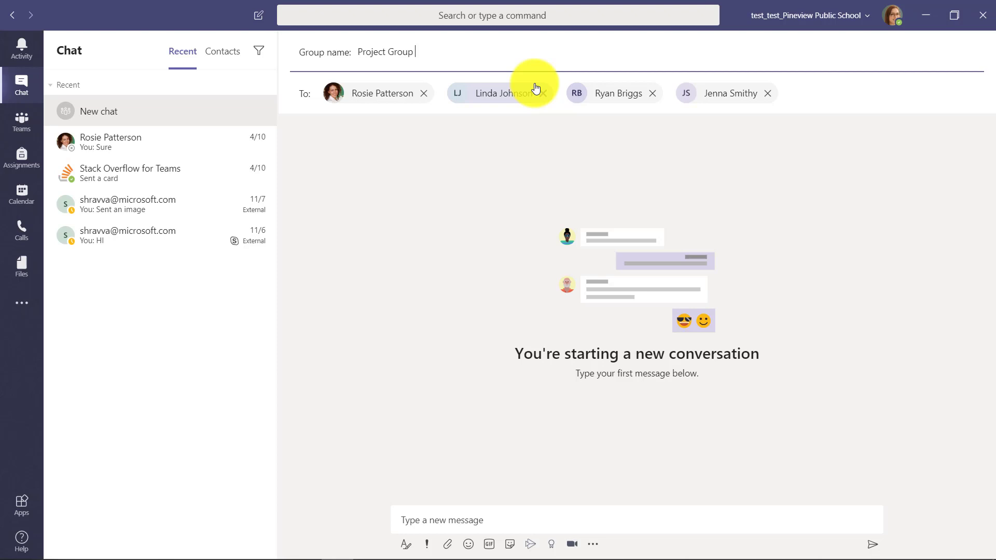
{"action": "type", "text": "BL"}
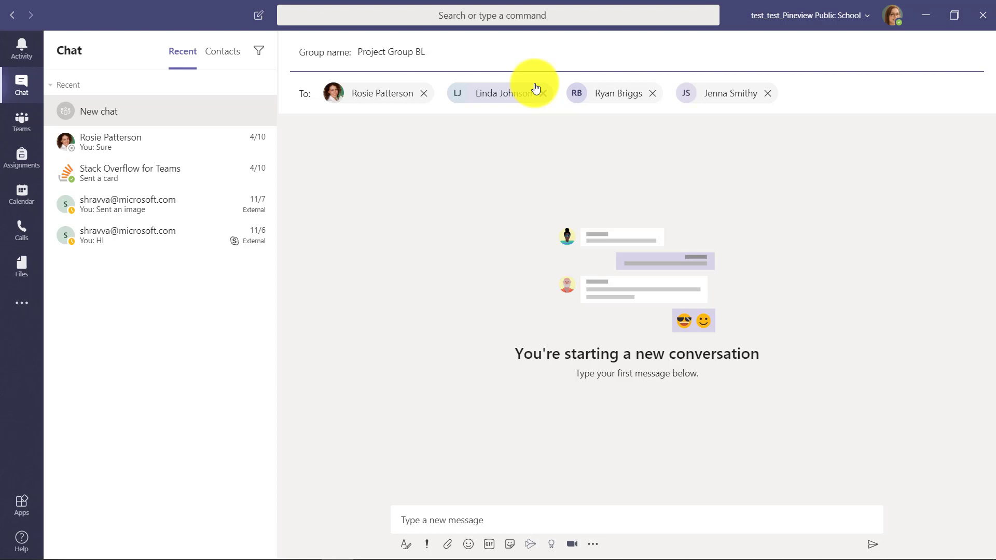
{"action": "type", "text": "ue"}
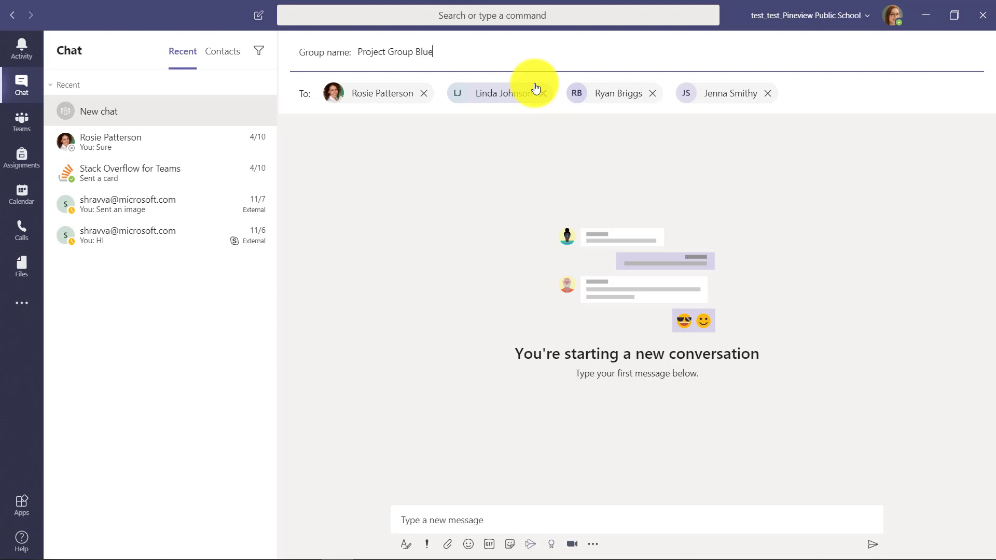
{"action": "mouse_move", "coordinate": [517, 504]}
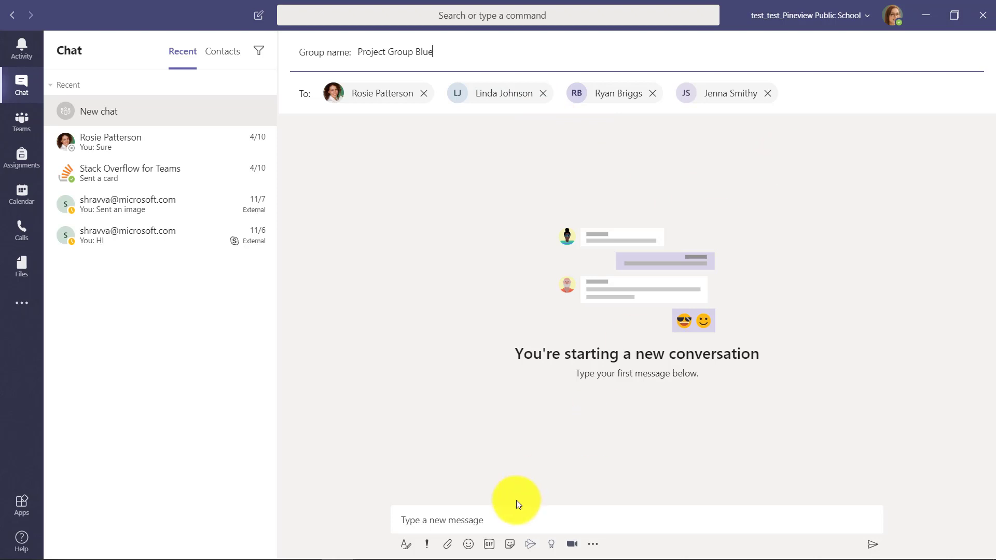
- Send the first message 'Hey folks - how is the project going?'
{"action": "type", "text": "Hey fo"}
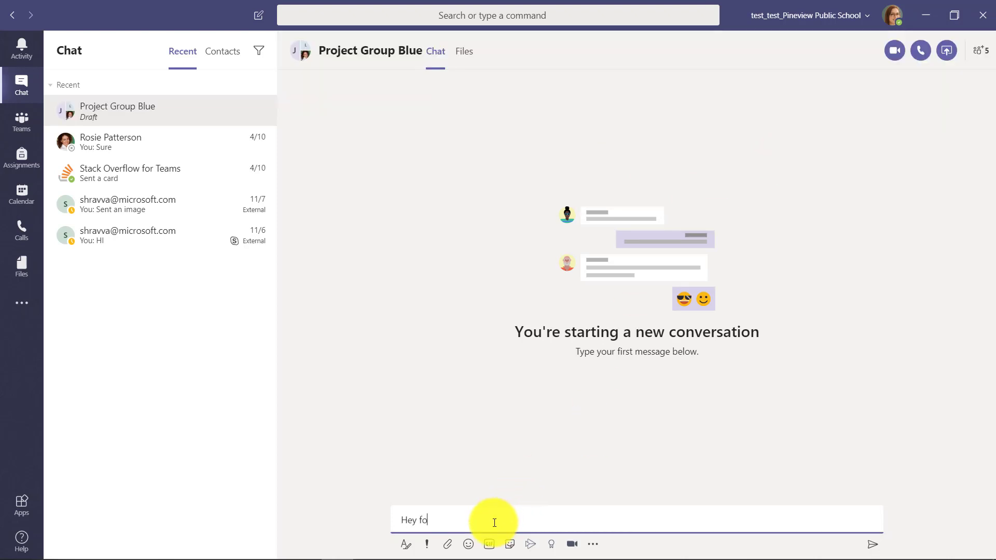
{"action": "type", "text": "lks - how is the"}
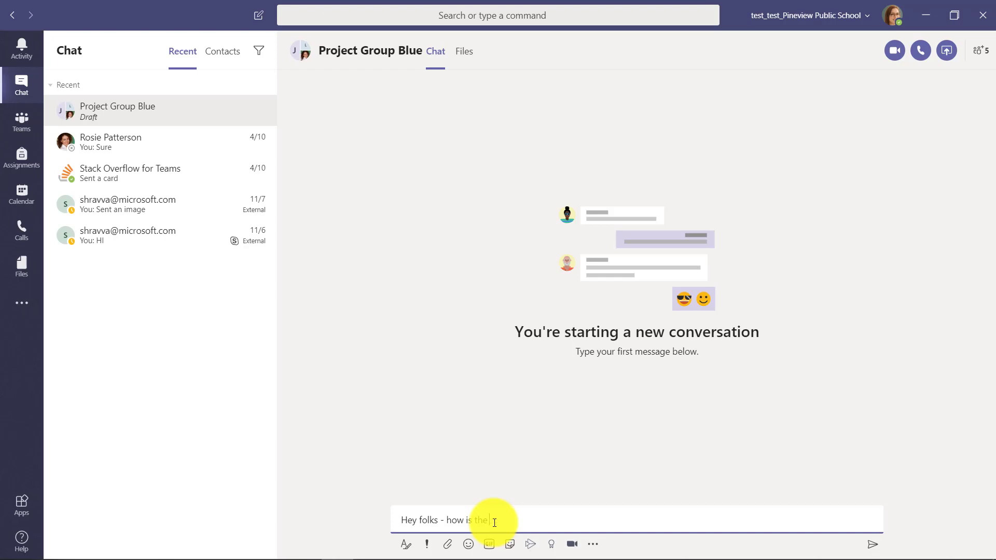
{"action": "type", "text": "project going?"}
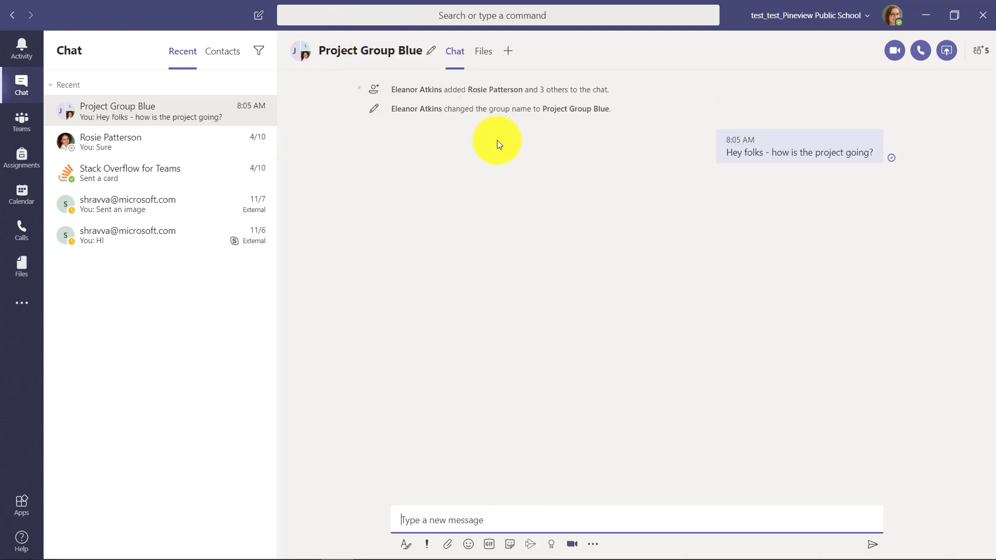
{"action": "mouse_move", "coordinate": [162, 131]}
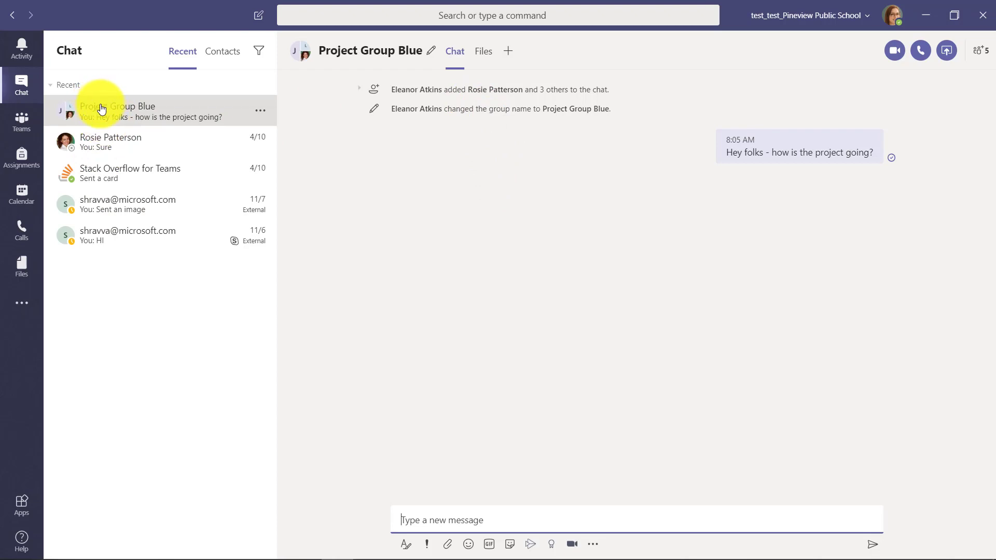
{"action": "mouse_move", "coordinate": [233, 114]}
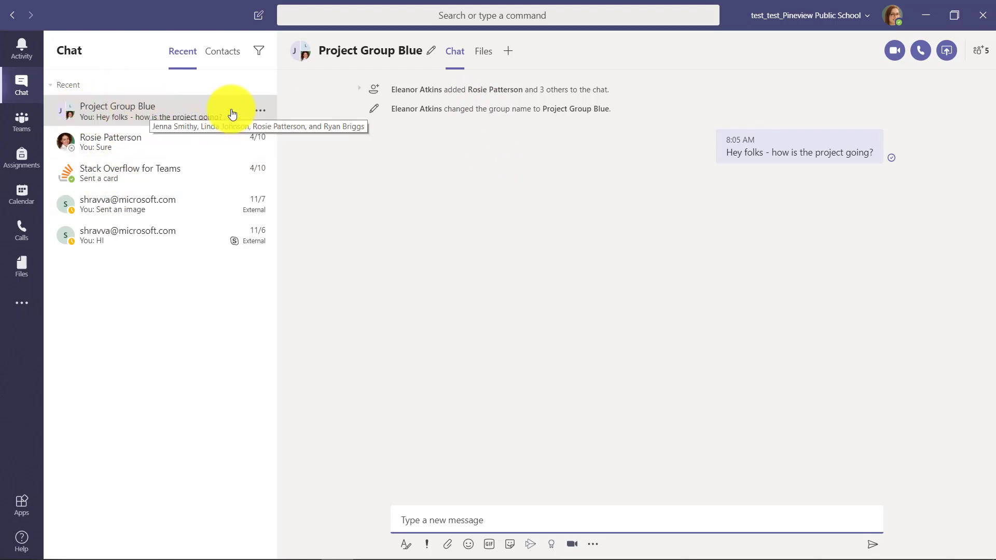
{"action": "mouse_move", "coordinate": [476, 138]}
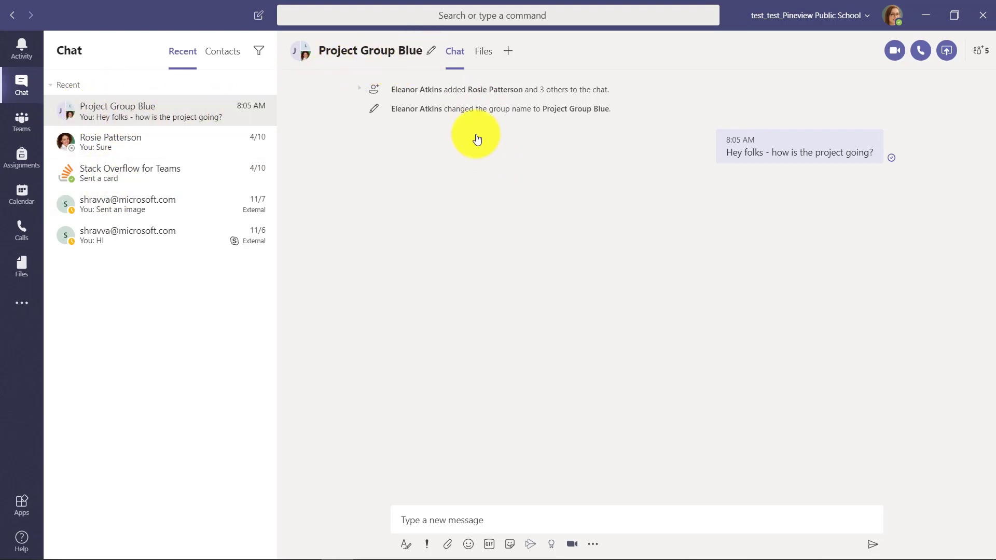
{"action": "mouse_move", "coordinate": [431, 52]}
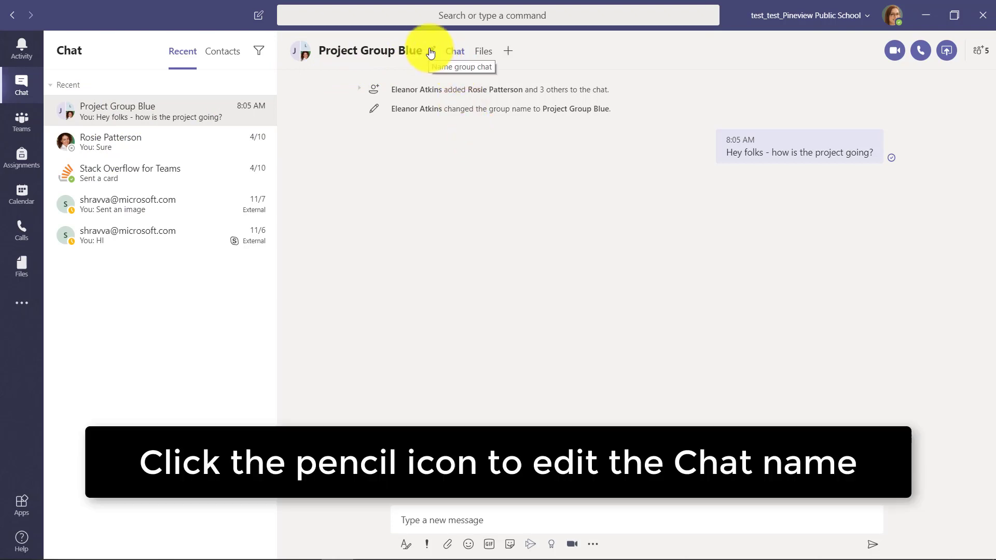
- Rename the Project Group Blue chat to 'Project Group Green' and save it
{"action": "left_click", "coordinate": [430, 51]}
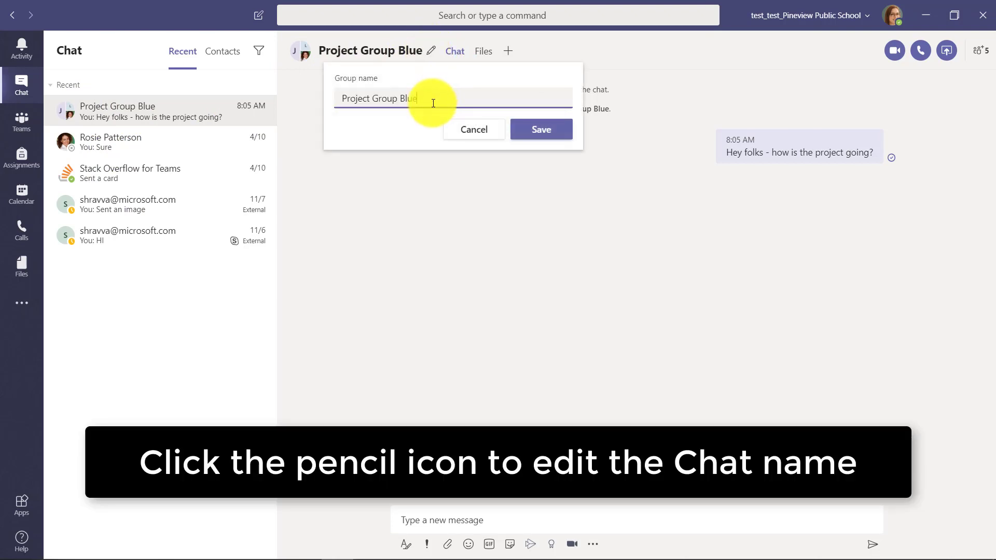
{"action": "type", "text": "Green"}
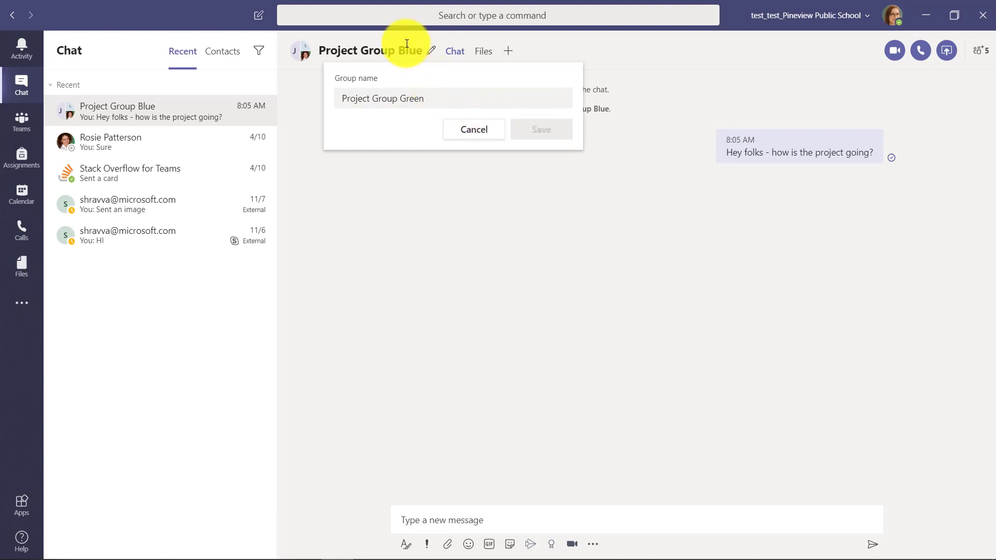
{"action": "left_click", "coordinate": [541, 129]}
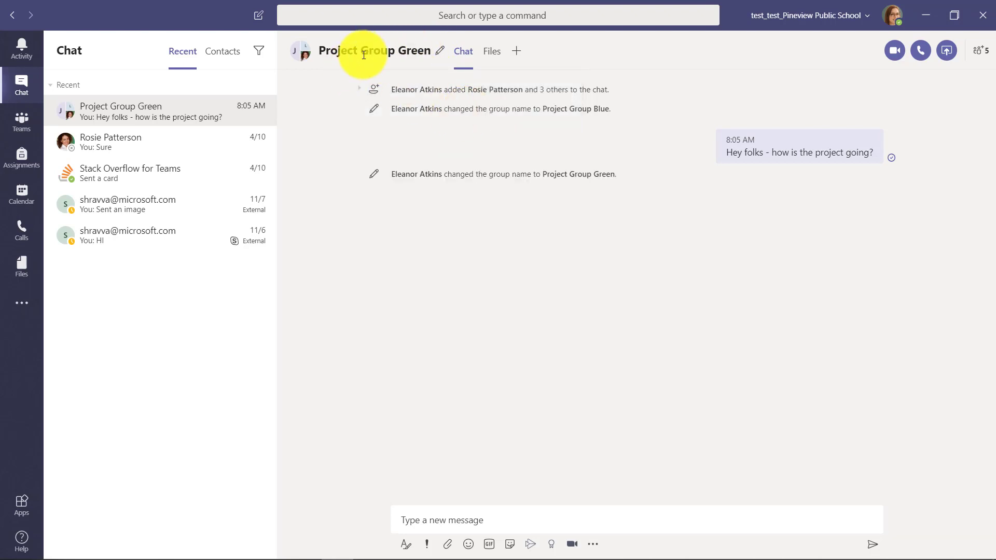
{"action": "mouse_move", "coordinate": [131, 121]}
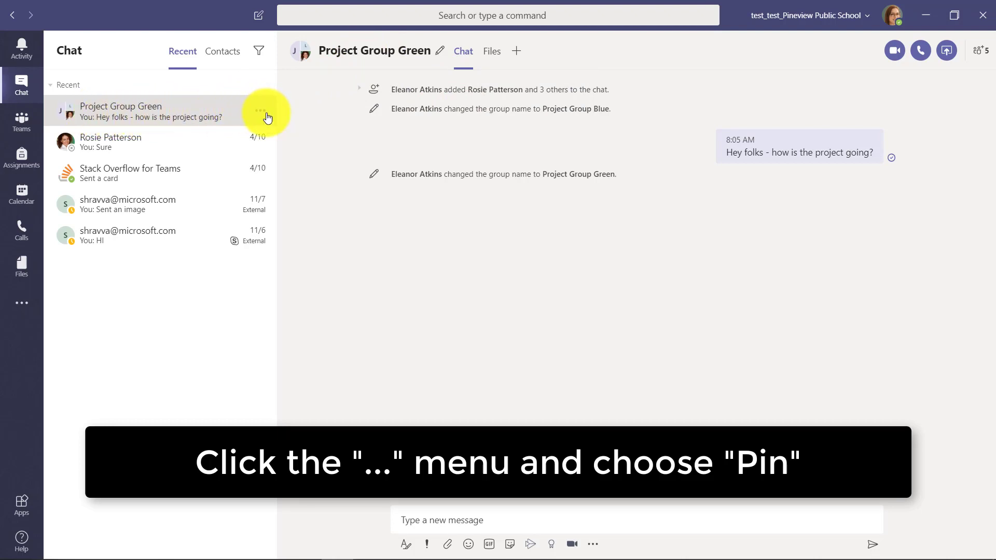
- Pin Project Group Green so it sits in a Pinned section above the recent chats
{"action": "left_click", "coordinate": [259, 110]}
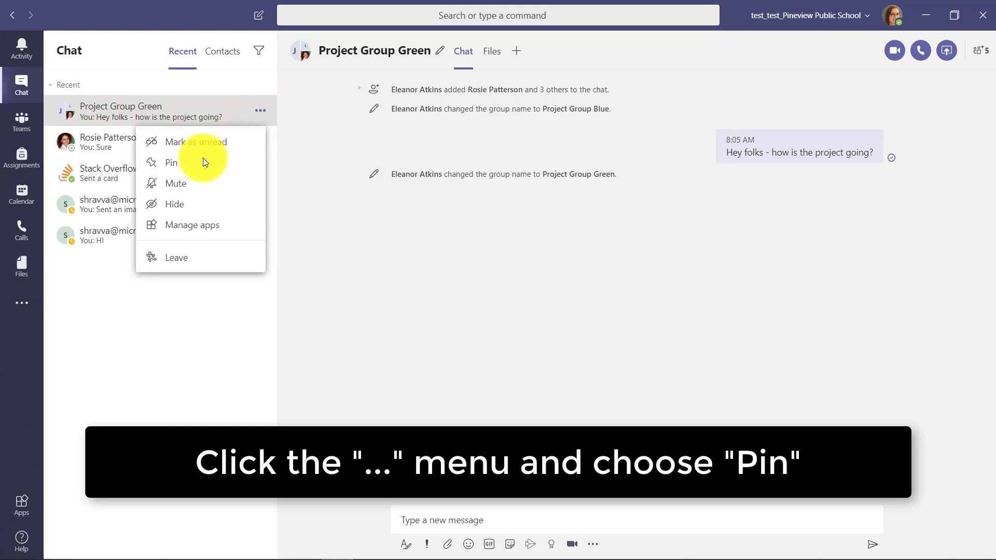
{"action": "left_click", "coordinate": [171, 163]}
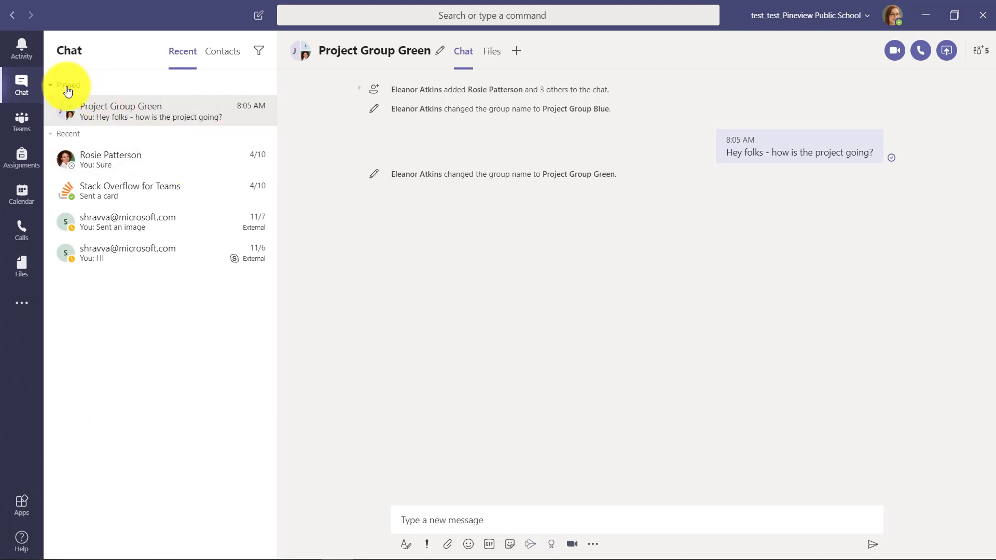
{"action": "left_click", "coordinate": [66, 134]}
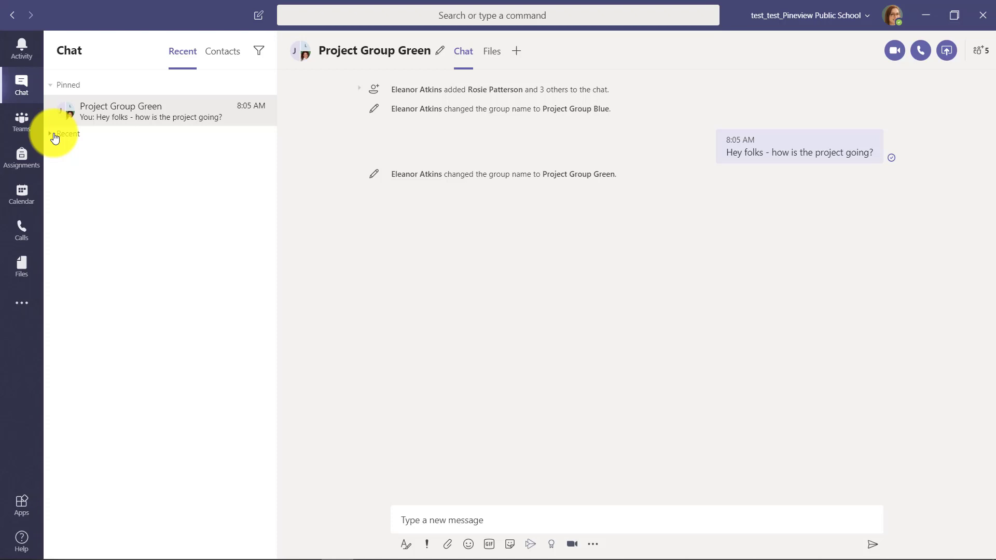
{"action": "left_click", "coordinate": [67, 134]}
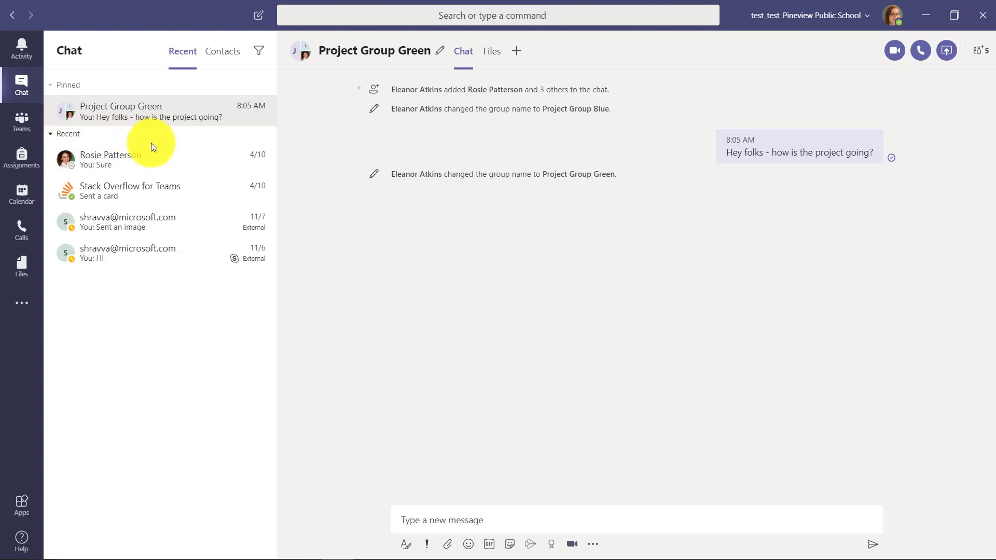
{"action": "mouse_move", "coordinate": [177, 189]}
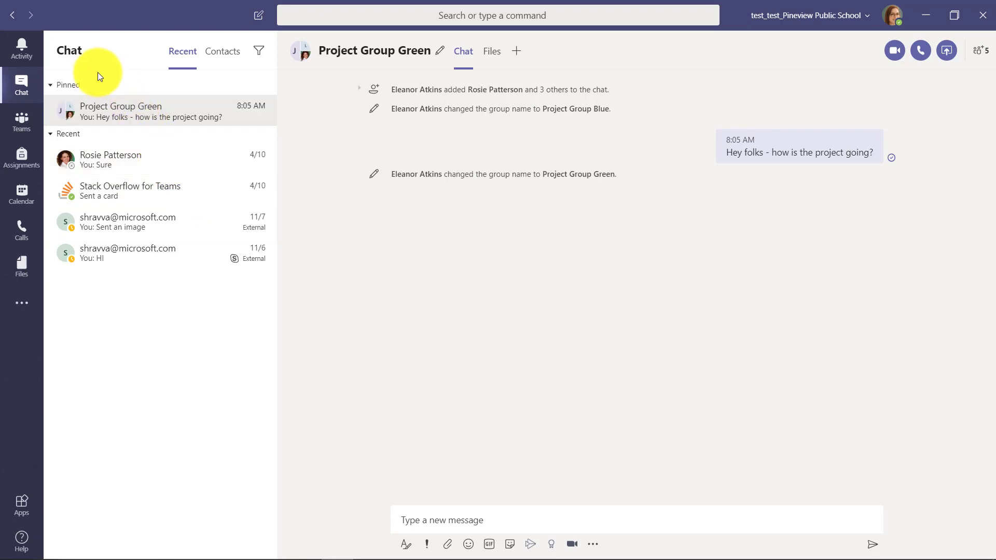
{"action": "mouse_move", "coordinate": [325, 126]}
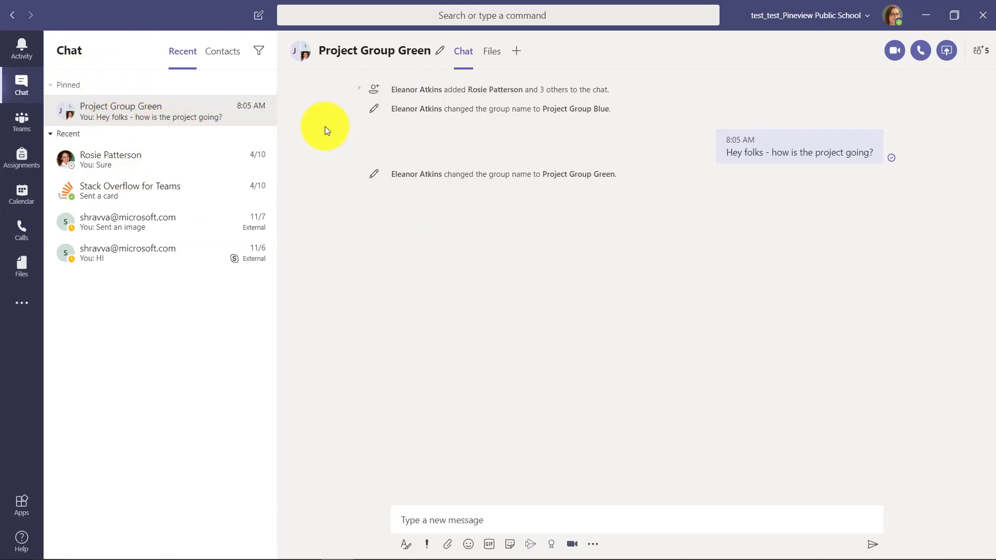
{"action": "mouse_move", "coordinate": [360, 159]}
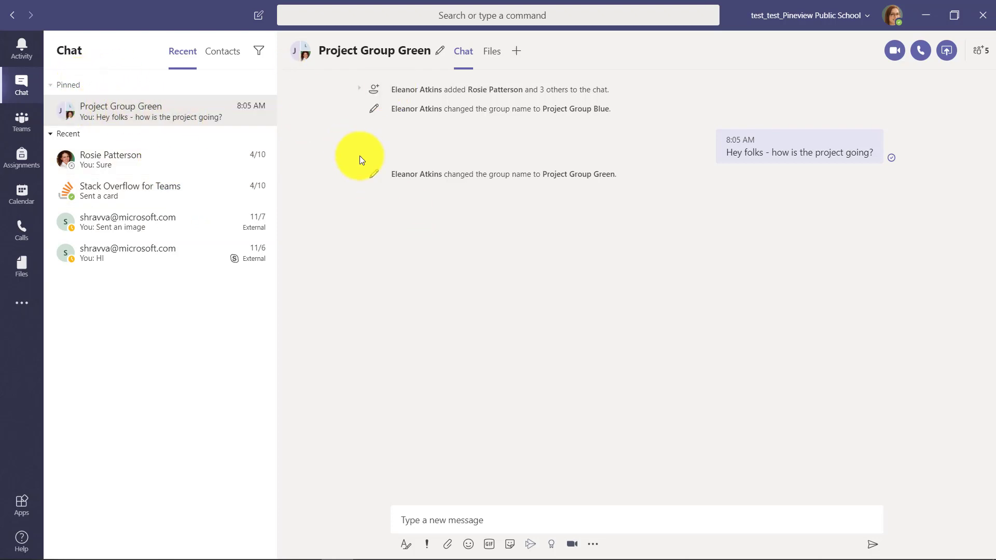
{"action": "mouse_move", "coordinate": [266, 124]}
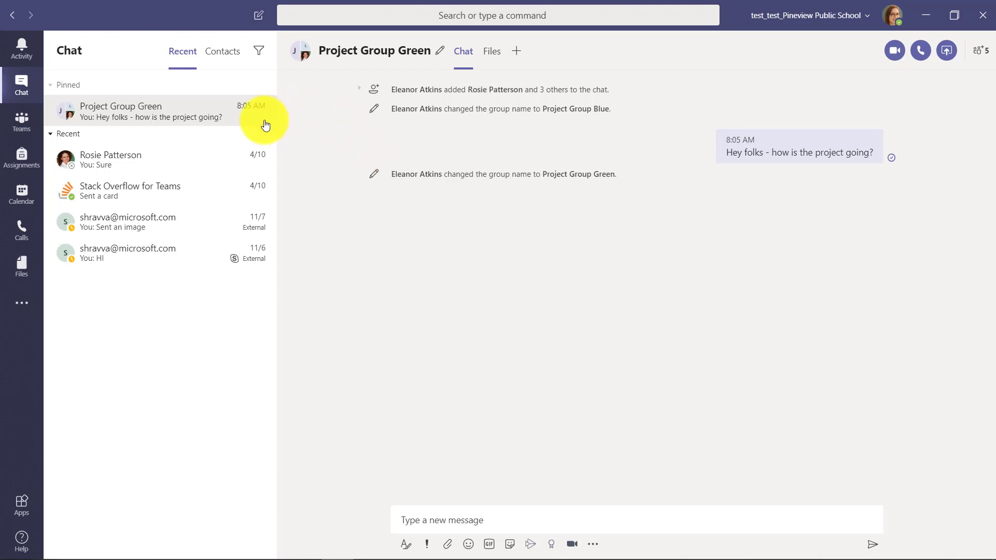
{"action": "left_click", "coordinate": [111, 159]}
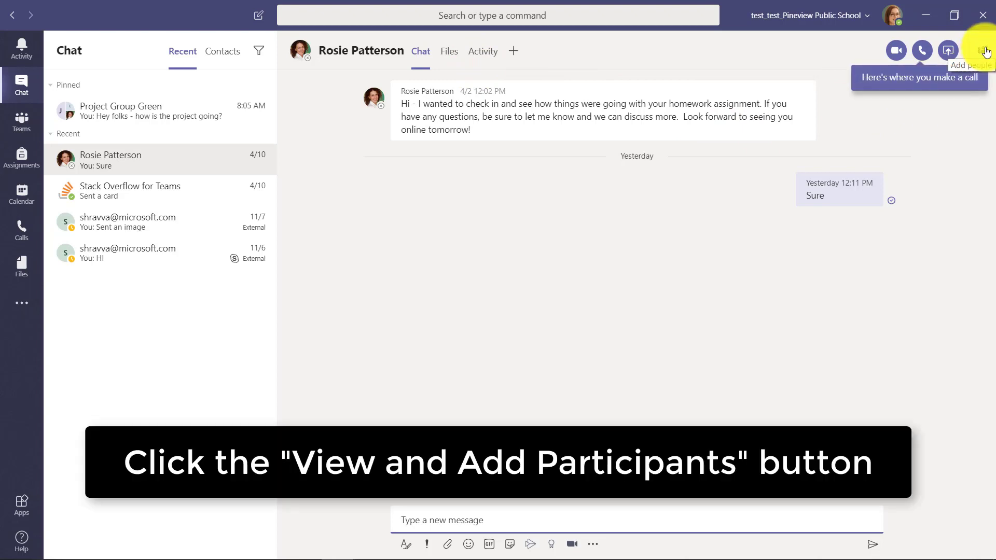
{"action": "left_click", "coordinate": [980, 50]}
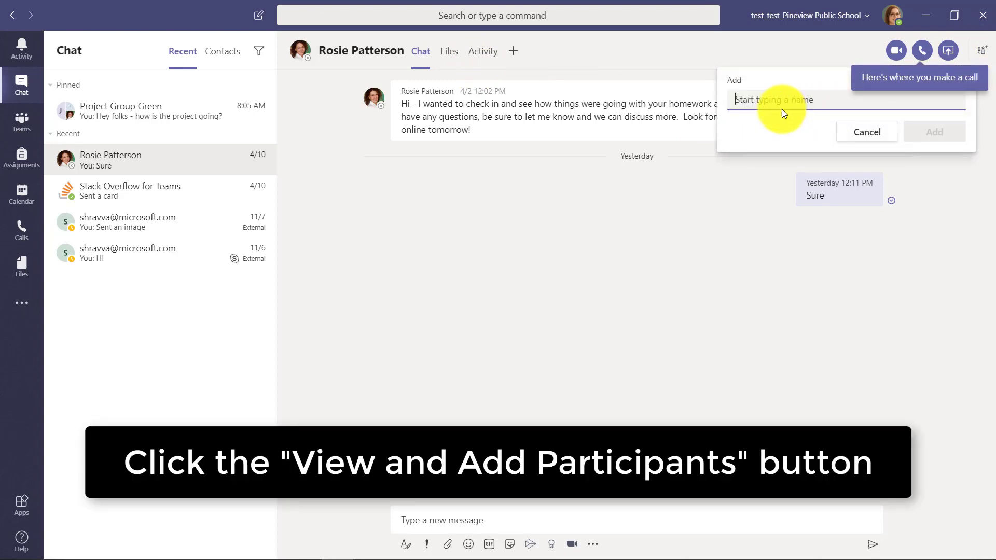
{"action": "left_click", "coordinate": [794, 99]}
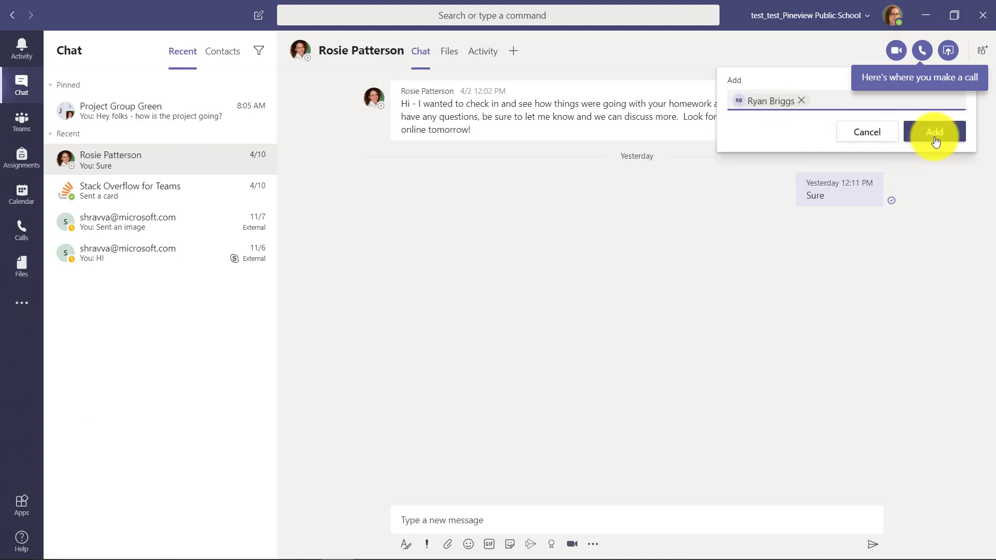
{"action": "left_click", "coordinate": [933, 131]}
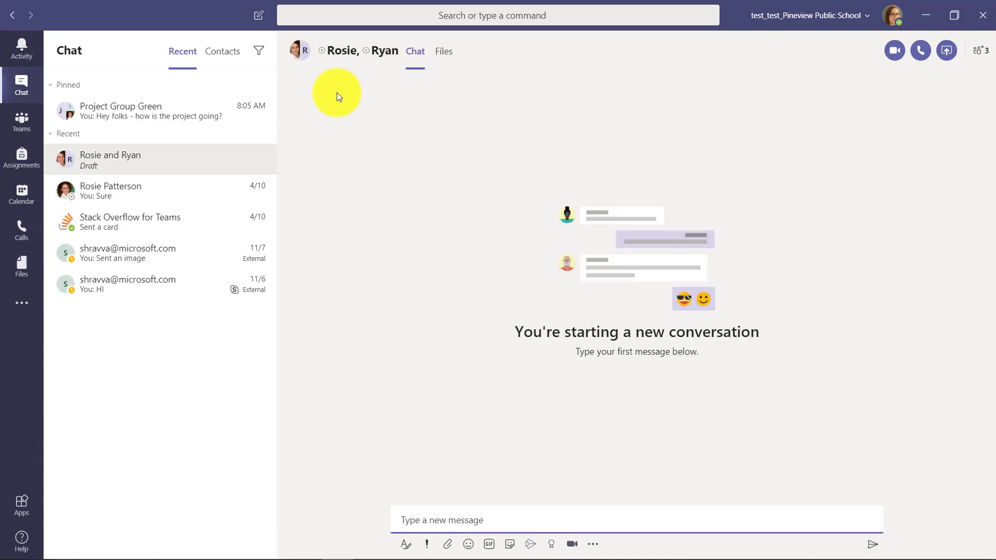
{"action": "type", "text": "Hi"}
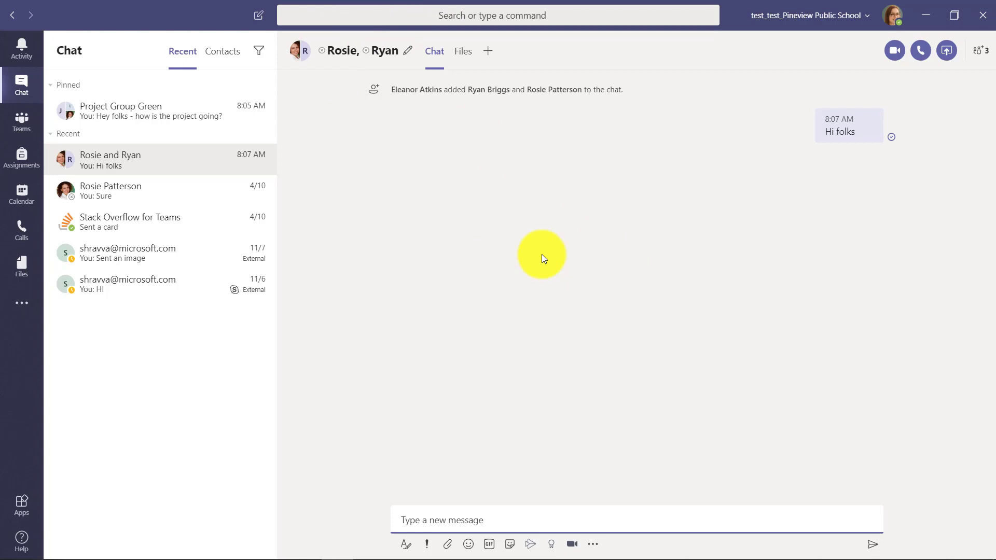
{"action": "mouse_move", "coordinate": [547, 179]}
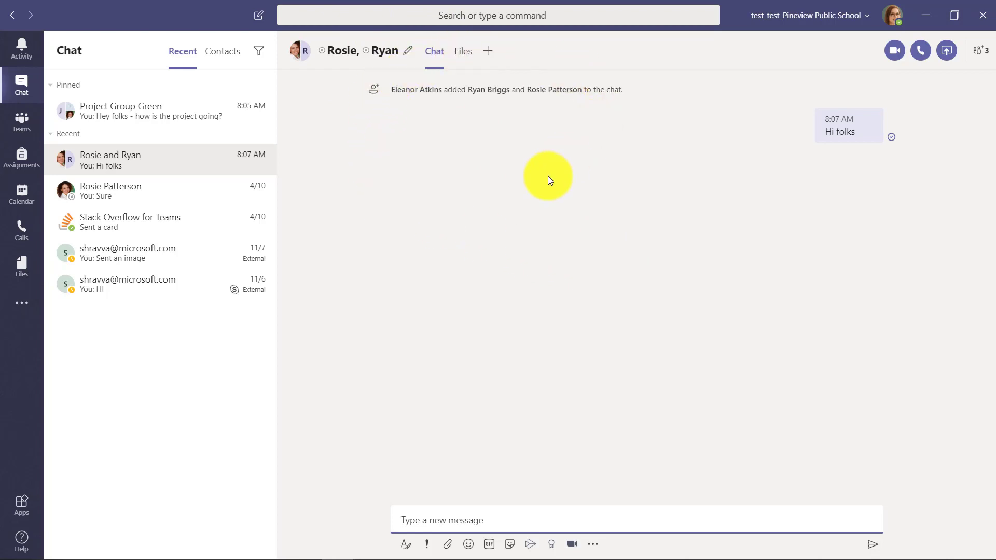
{"action": "mouse_move", "coordinate": [433, 64]}
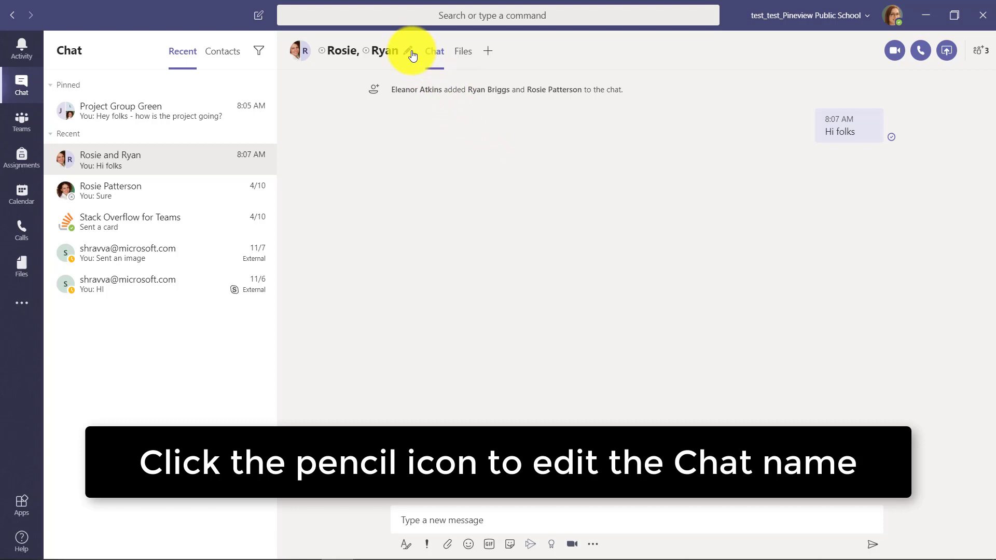
- Rename the Rosie and Ryan group chat to 'PLC Pals' and save it
{"action": "left_click", "coordinate": [408, 50]}
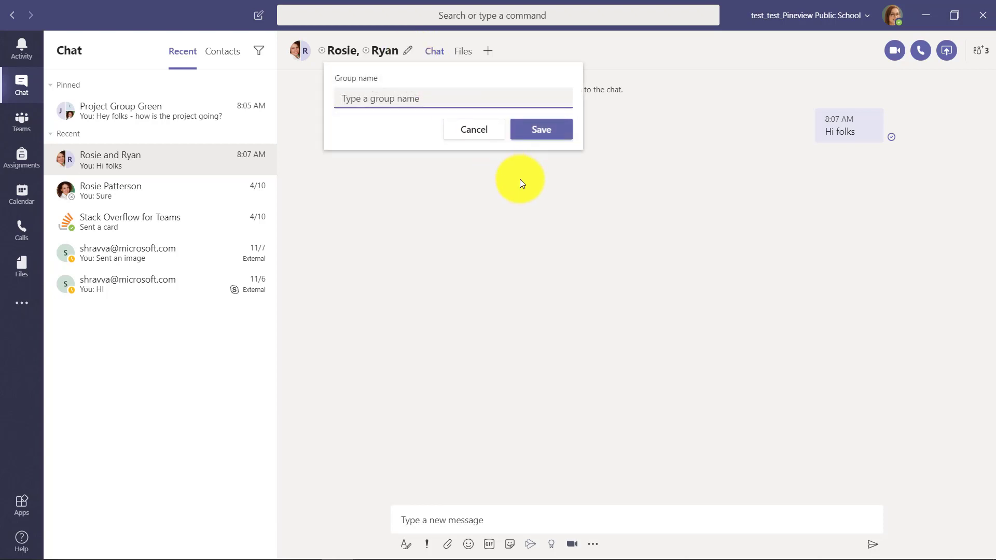
{"action": "type", "text": "PLC P"}
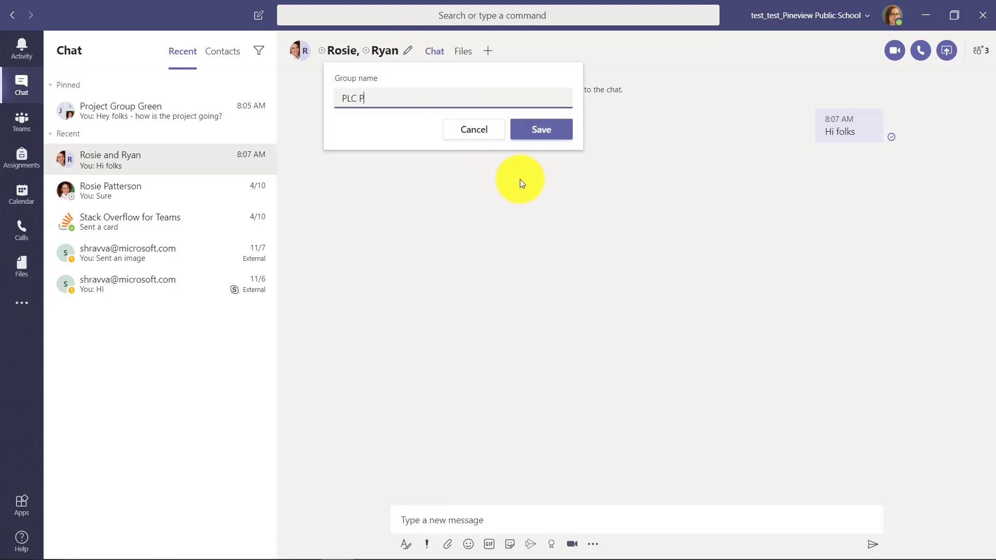
{"action": "type", "text": "als"}
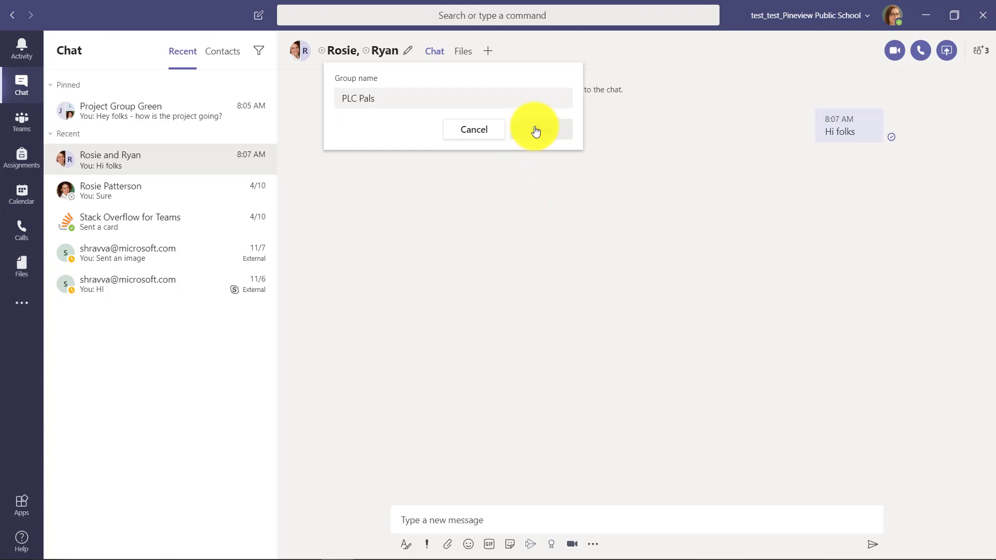
{"action": "left_click", "coordinate": [539, 129]}
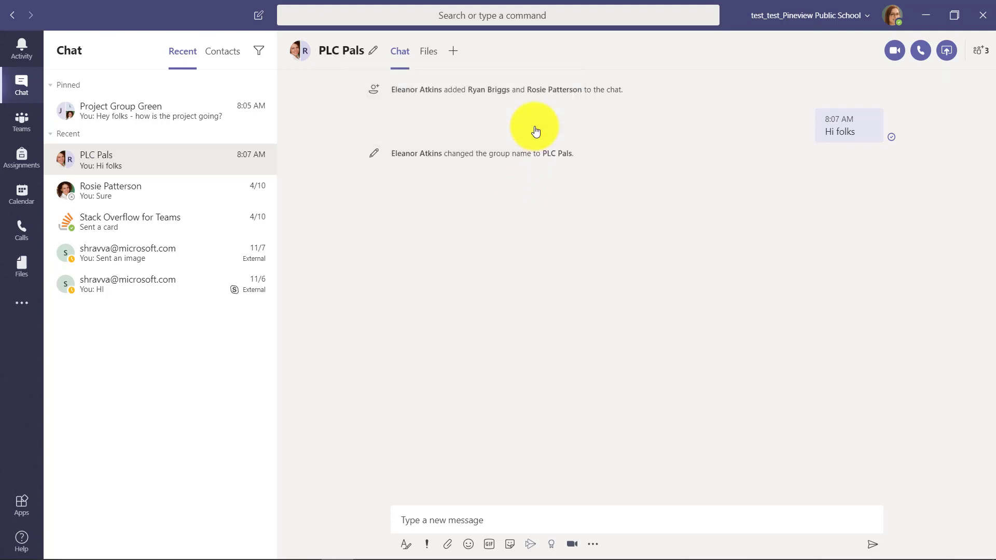
{"action": "mouse_move", "coordinate": [356, 56]}
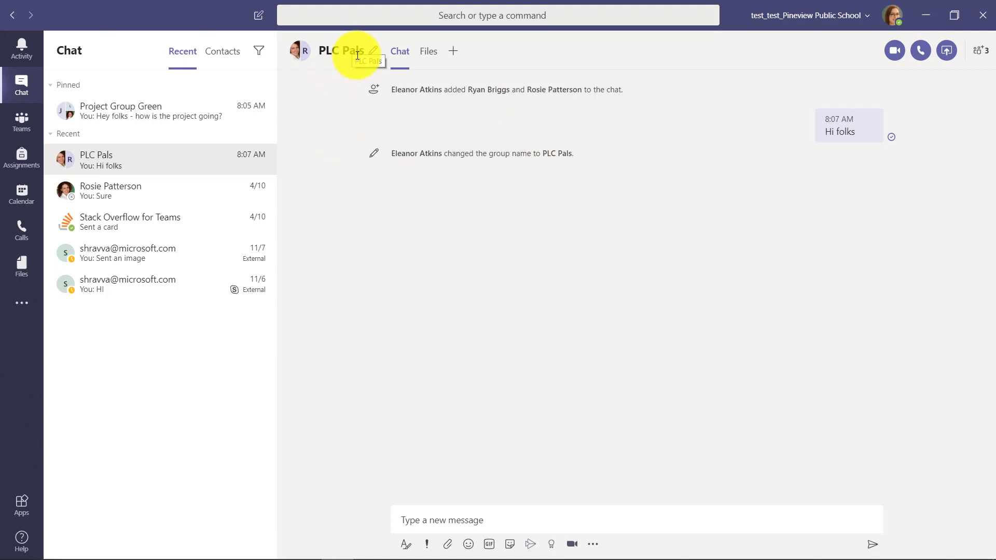
{"action": "mouse_move", "coordinate": [186, 116]}
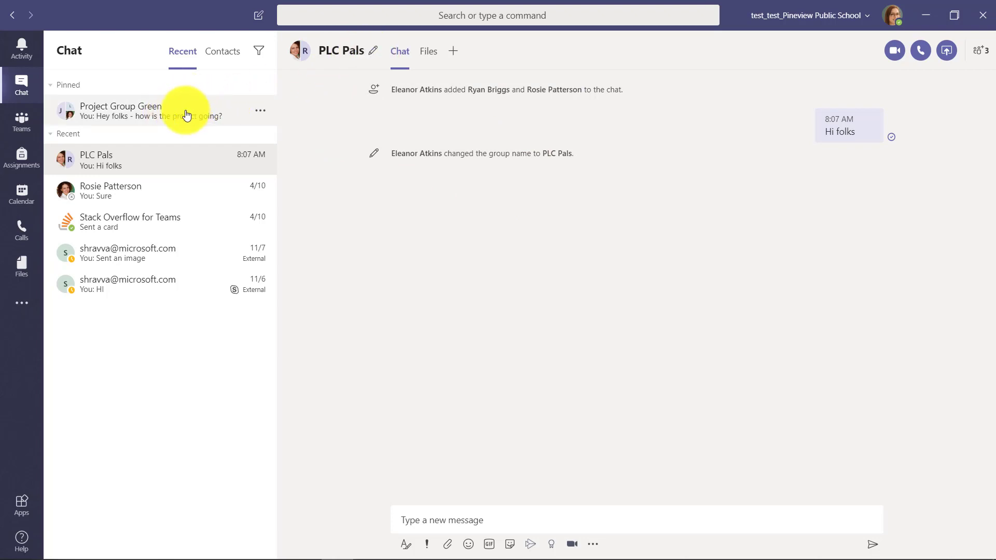